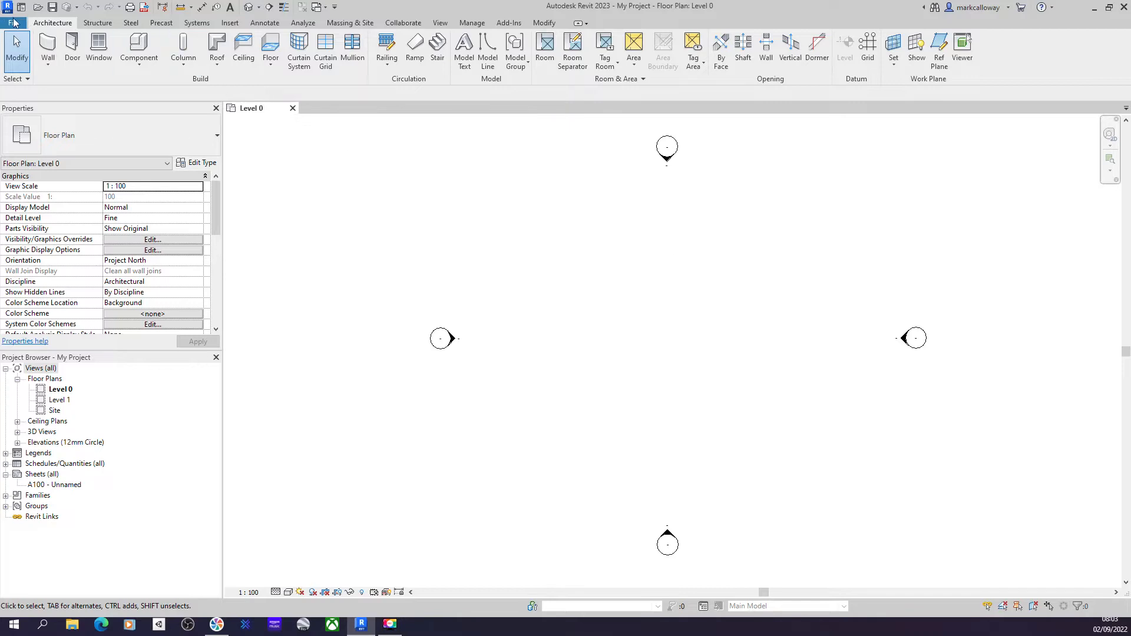
- Show the File menu's Save As submenu with Cloud Model, Project, Family, Template and Library
click(13, 23)
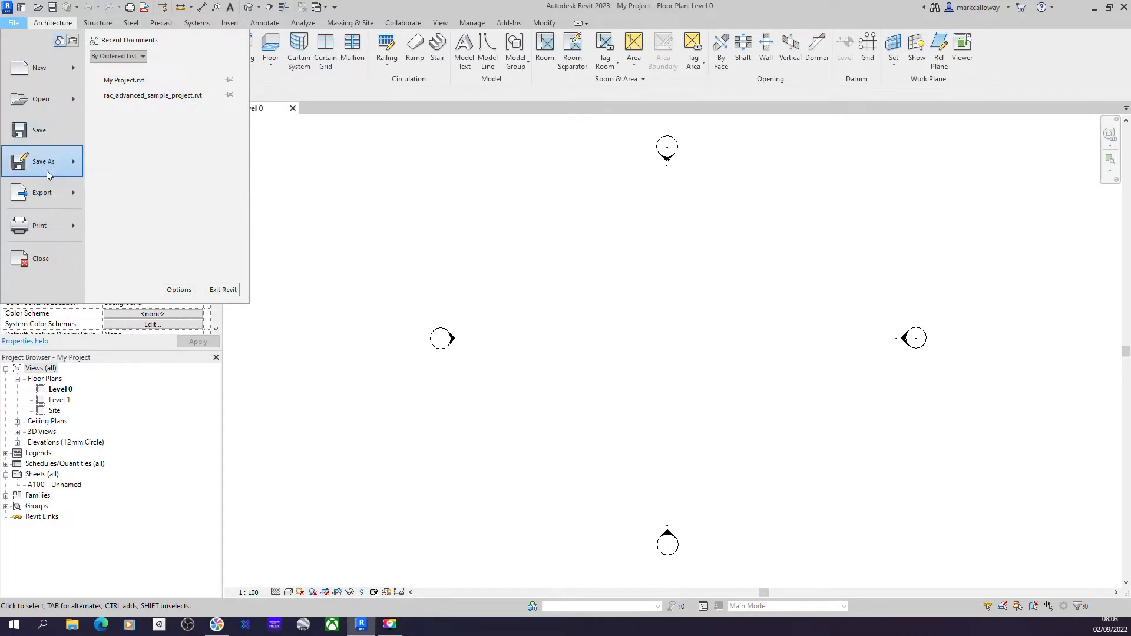
click(42, 161)
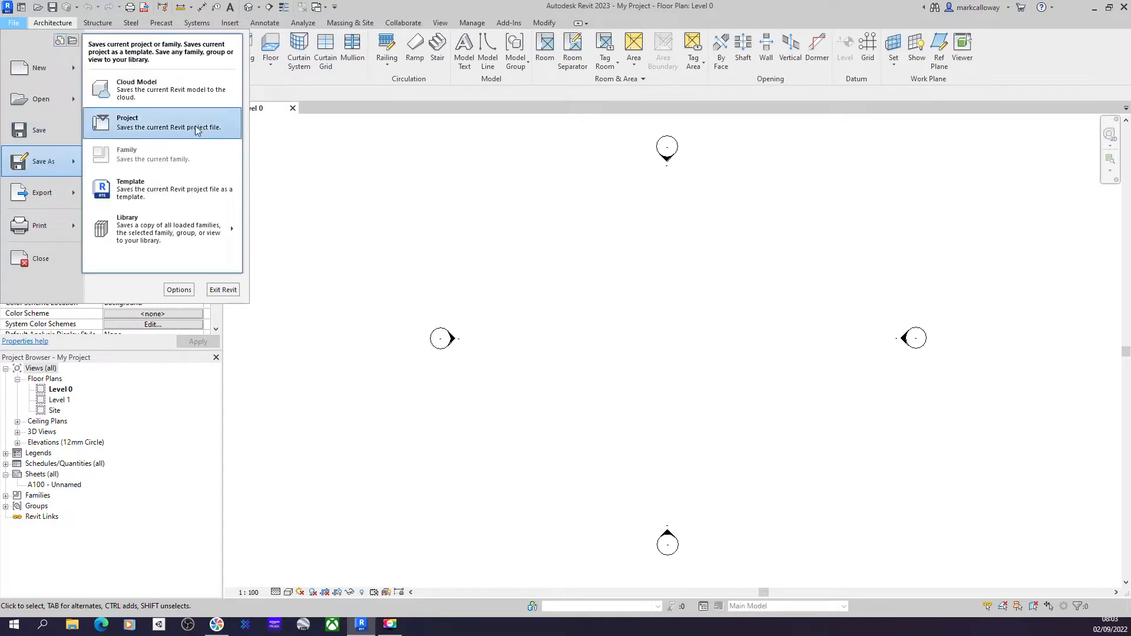
mouse_move(39, 129)
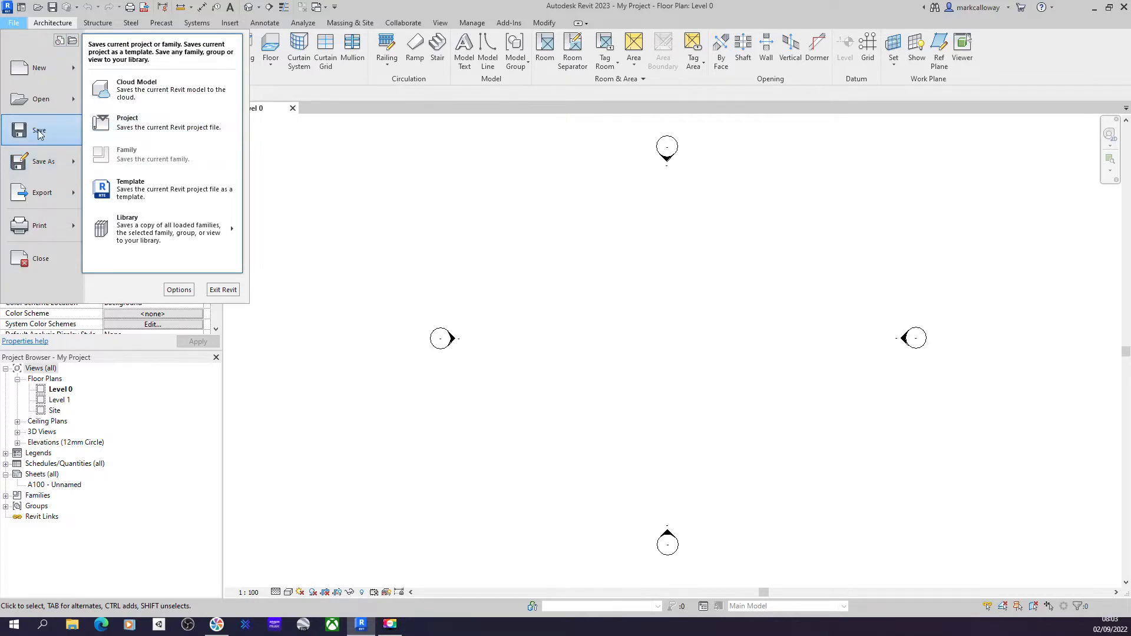
mouse_move(14, 39)
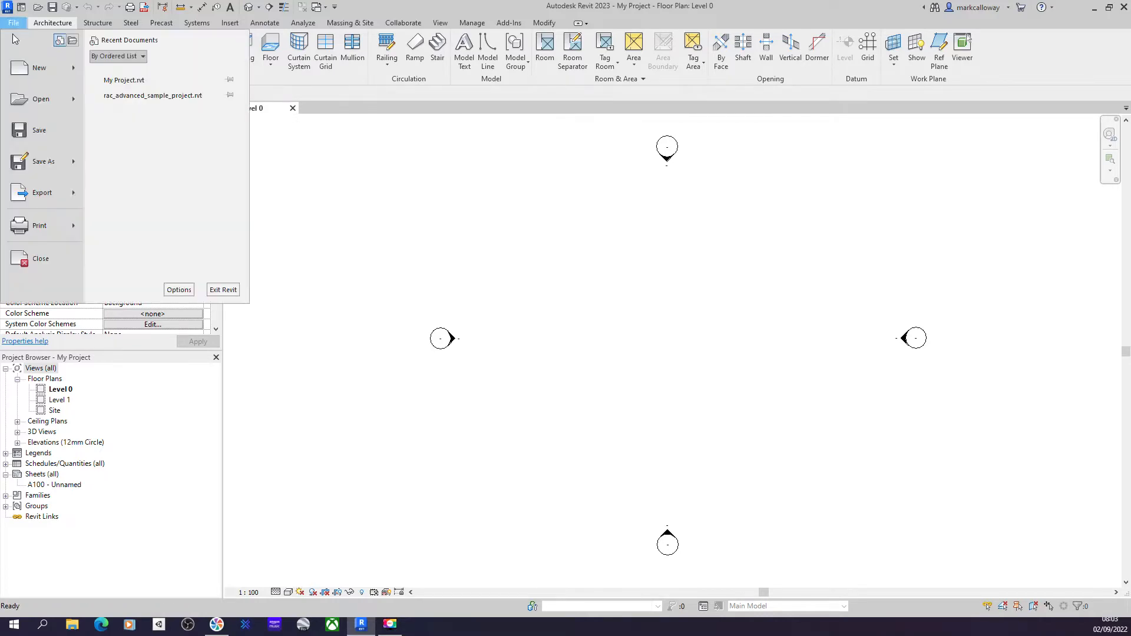
click(43, 161)
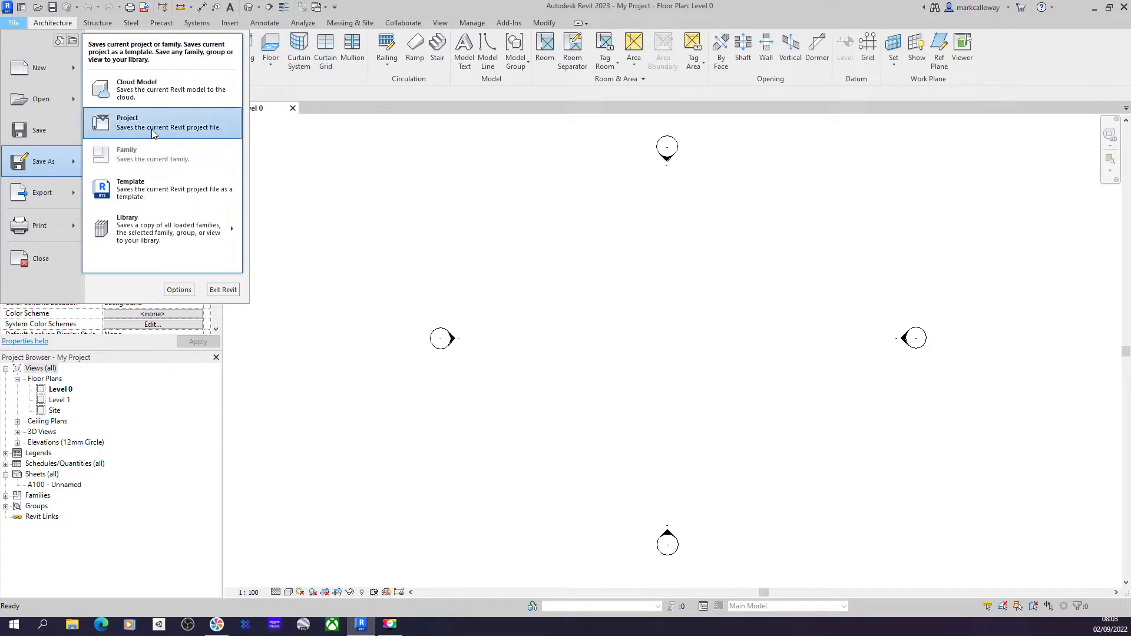
- Choose Save As > Project to view My Project's numbered backups in Project Folder
click(128, 118)
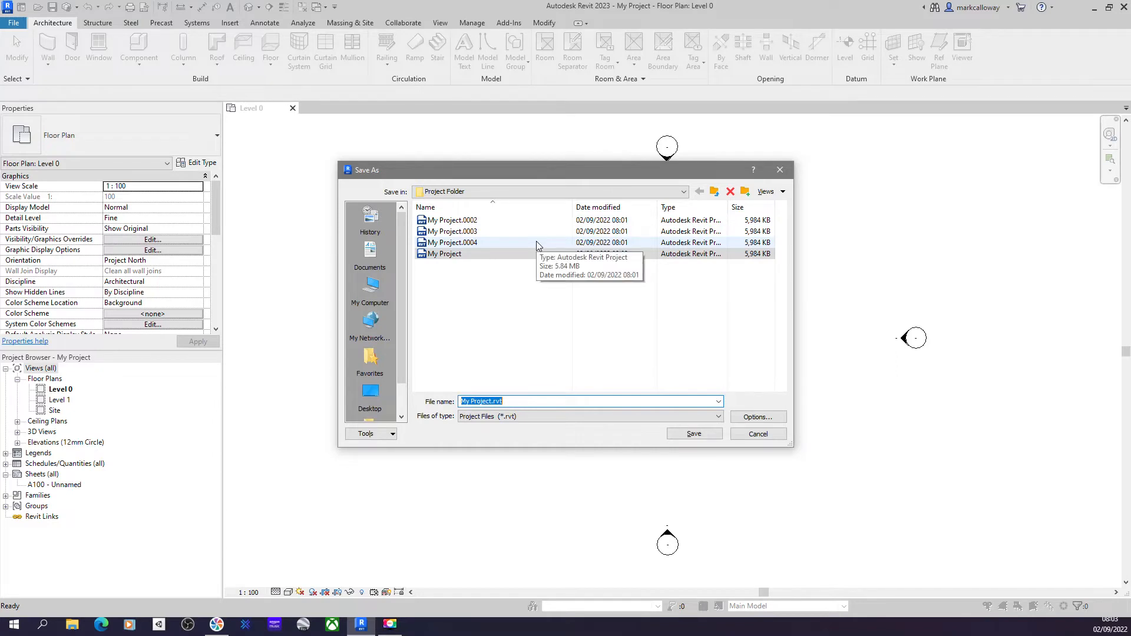
mouse_move(499, 234)
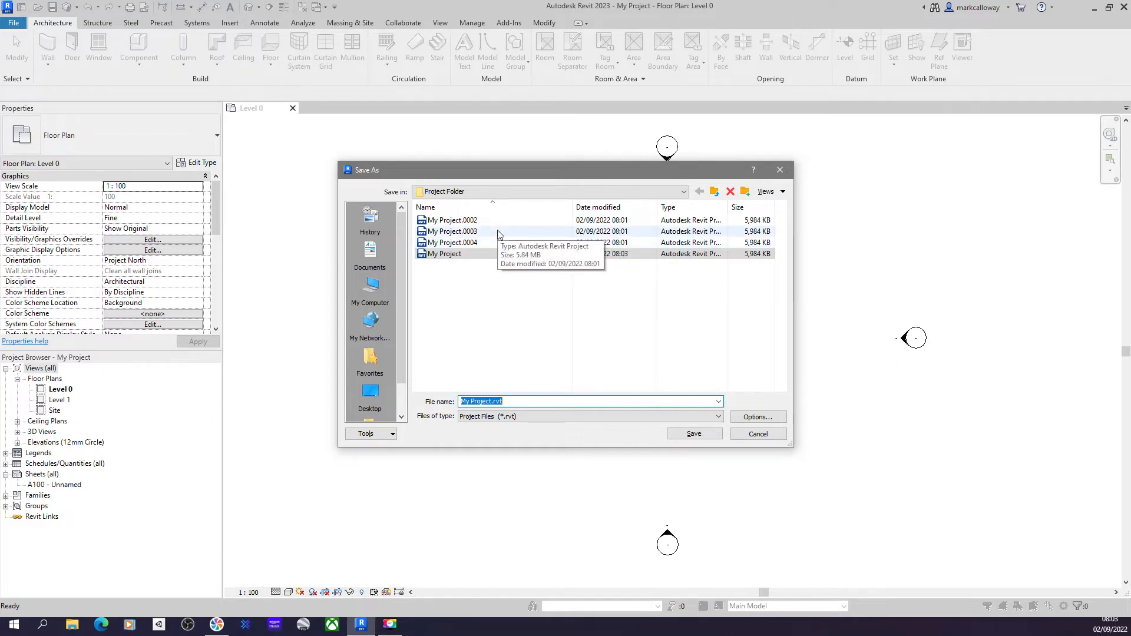
mouse_move(498, 238)
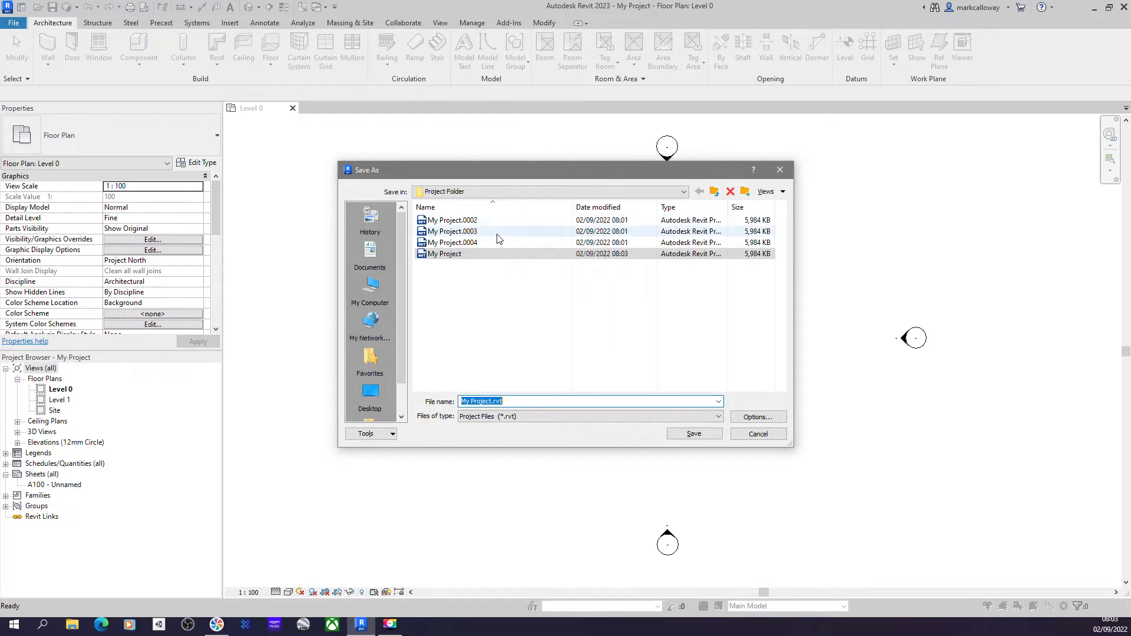
mouse_move(498, 247)
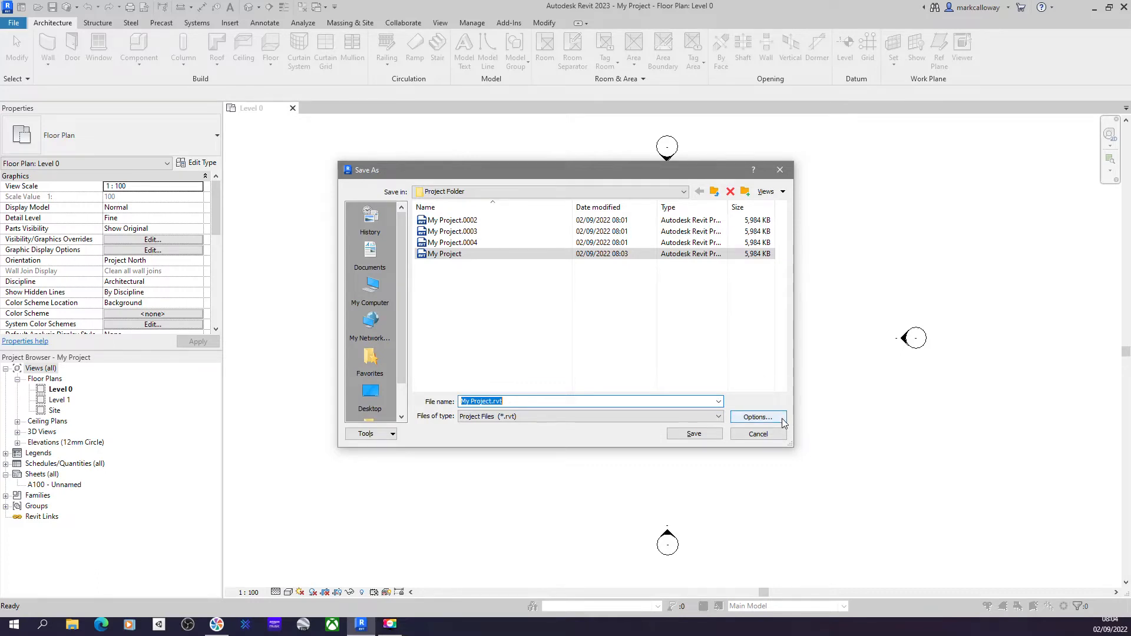
- Set Maximum backups to 5 in the File Save Options and confirm
click(757, 417)
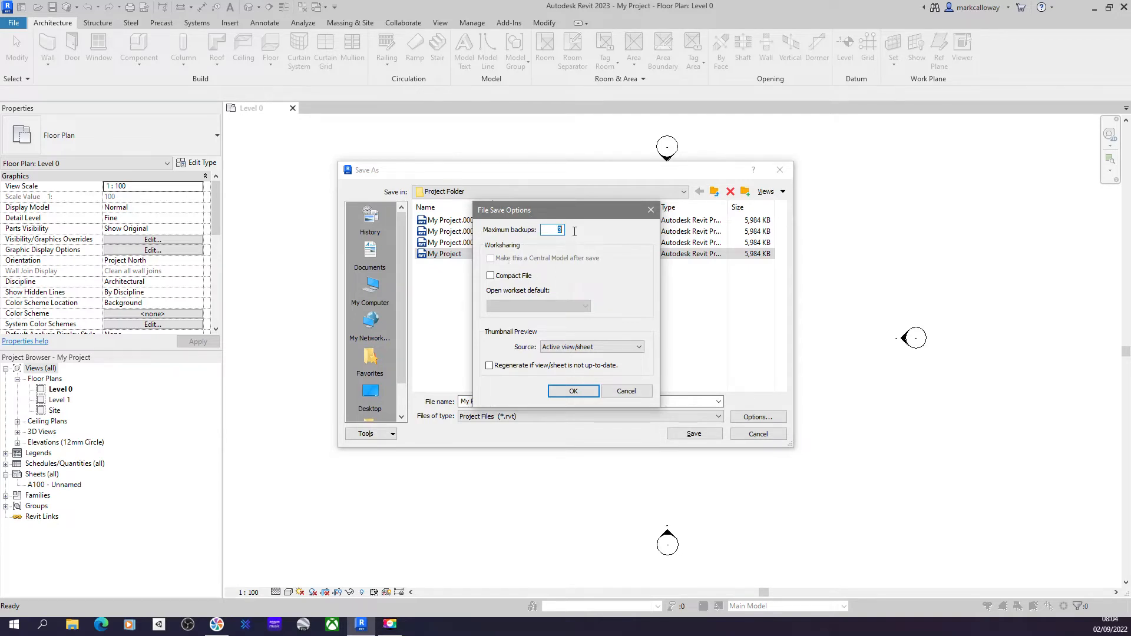
text(0)
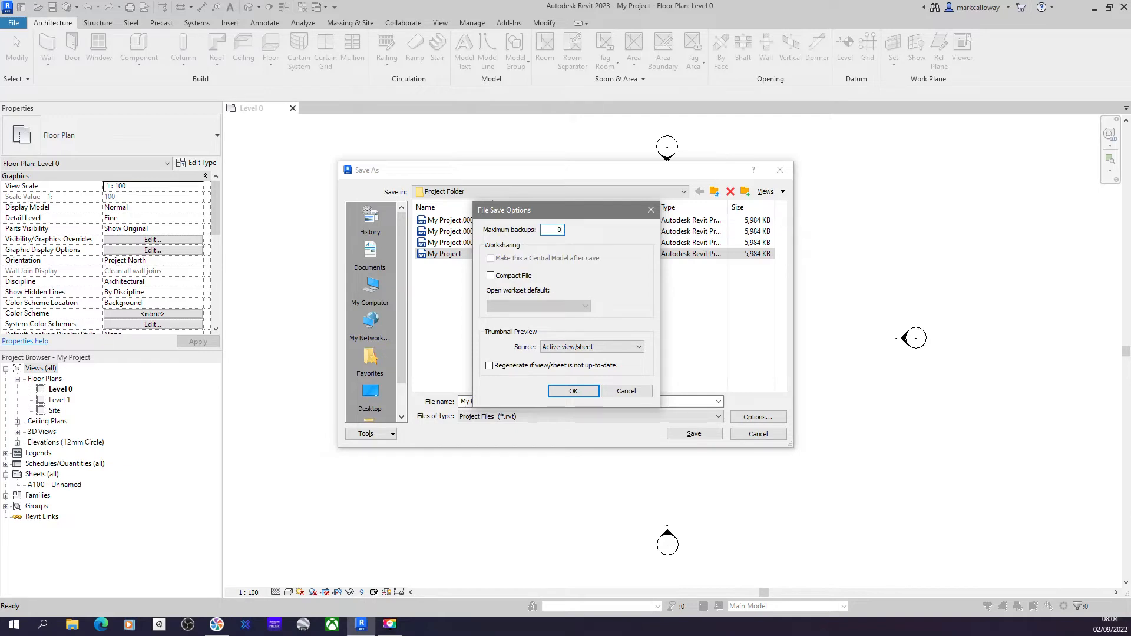
text(5)
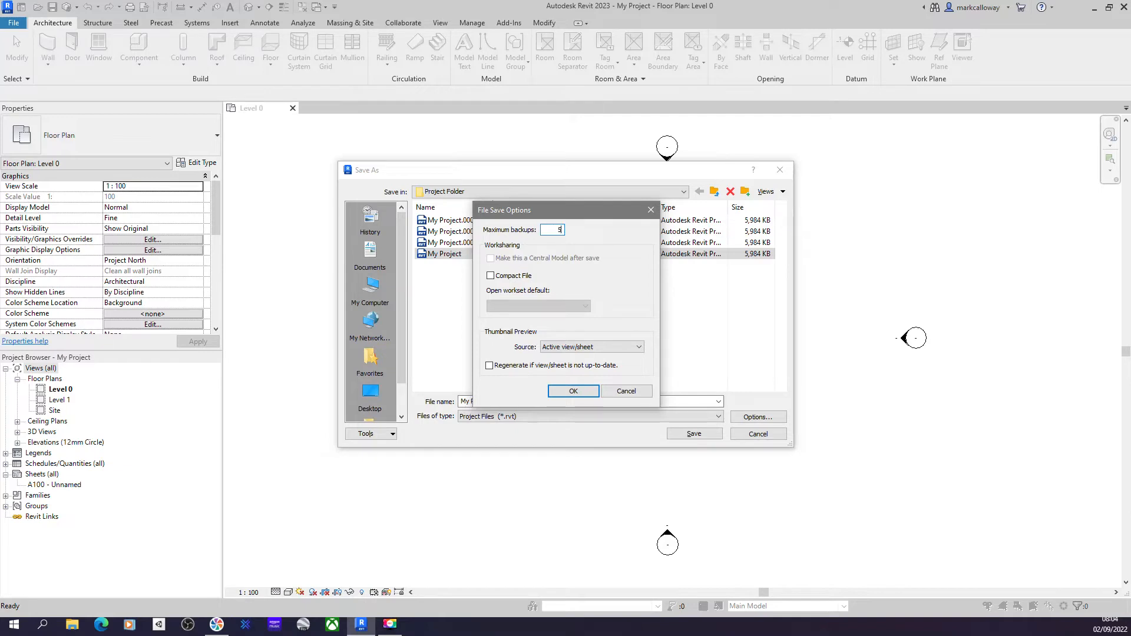
click(573, 390)
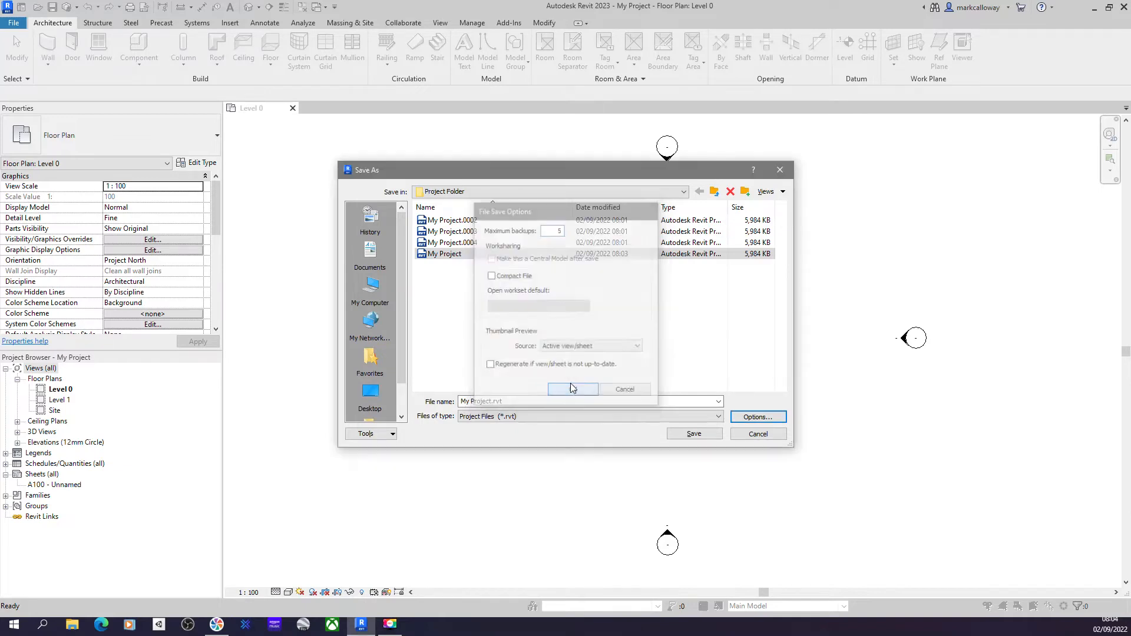
- Cancel the Save As dialog, leaving the Level 0 floor plan unsaved
click(572, 389)
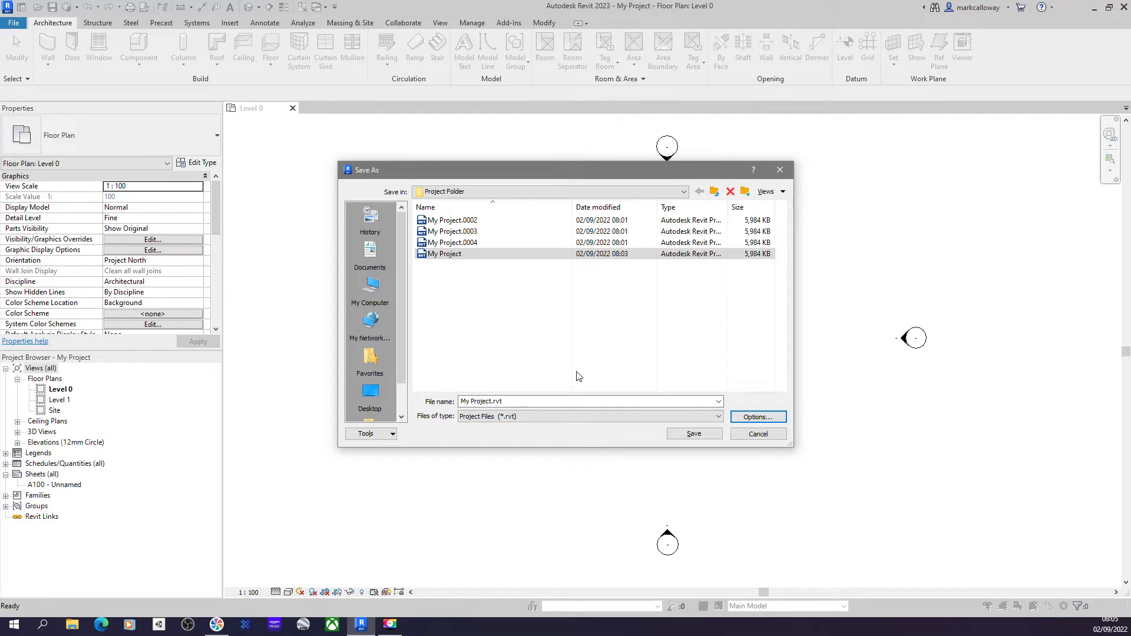
mouse_move(758, 434)
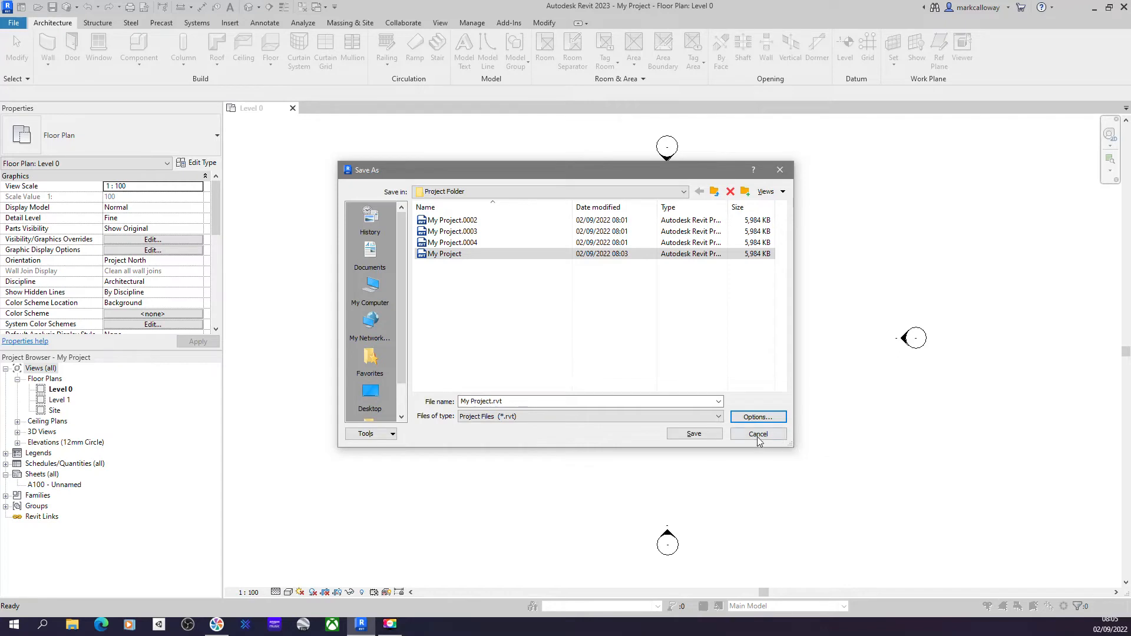
click(757, 434)
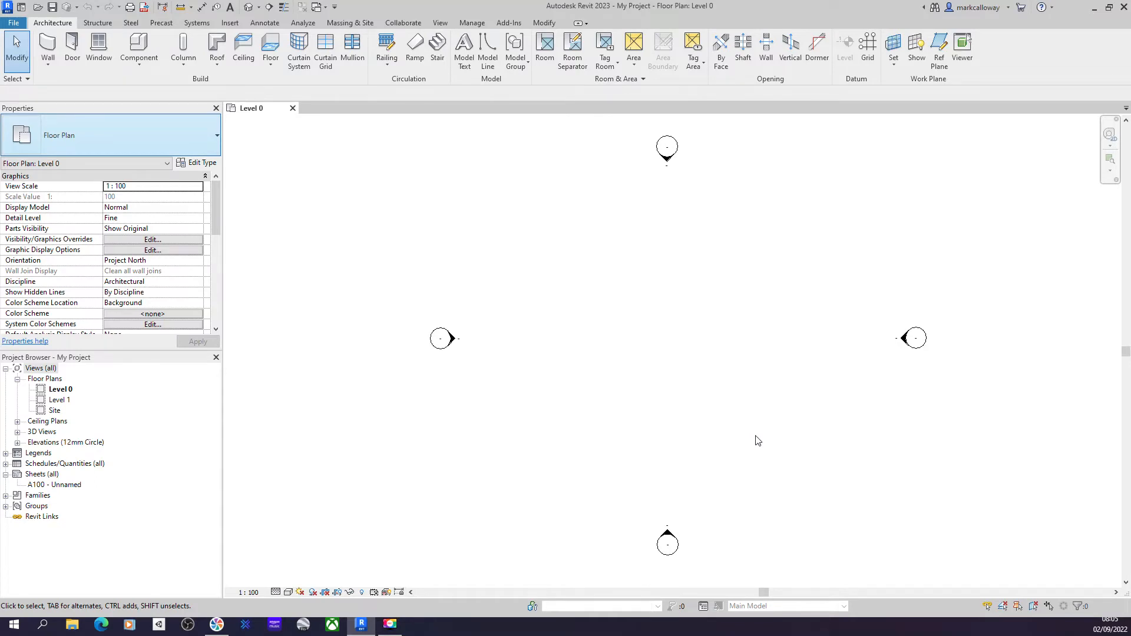
mouse_move(94, 5)
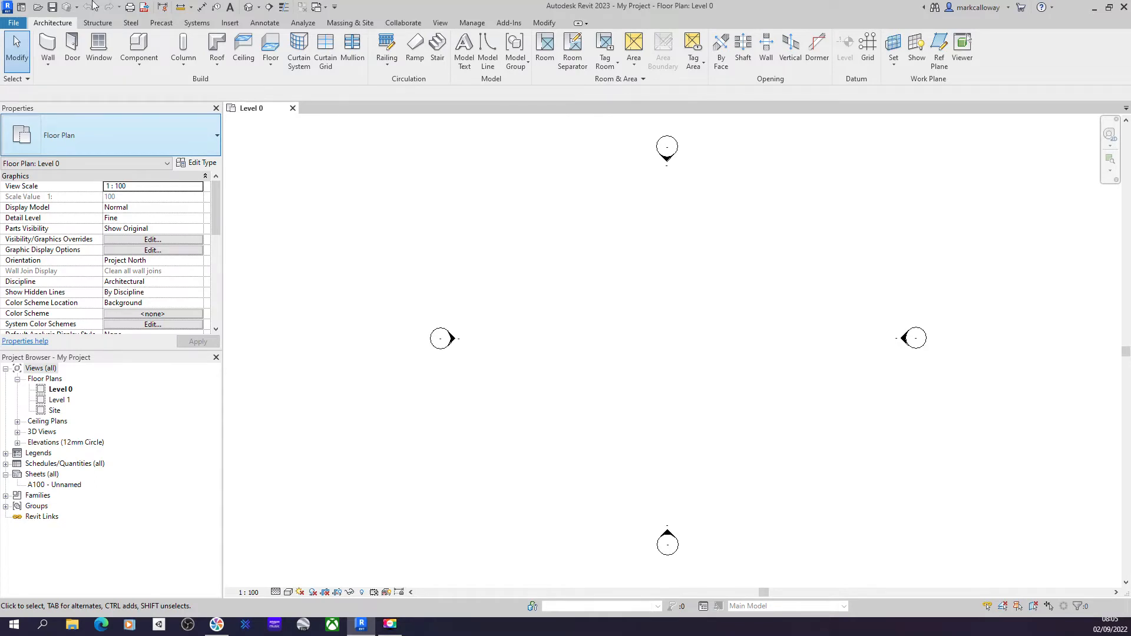
- Open Revit Options from the File menu, showing the 30-minute save reminder
click(13, 22)
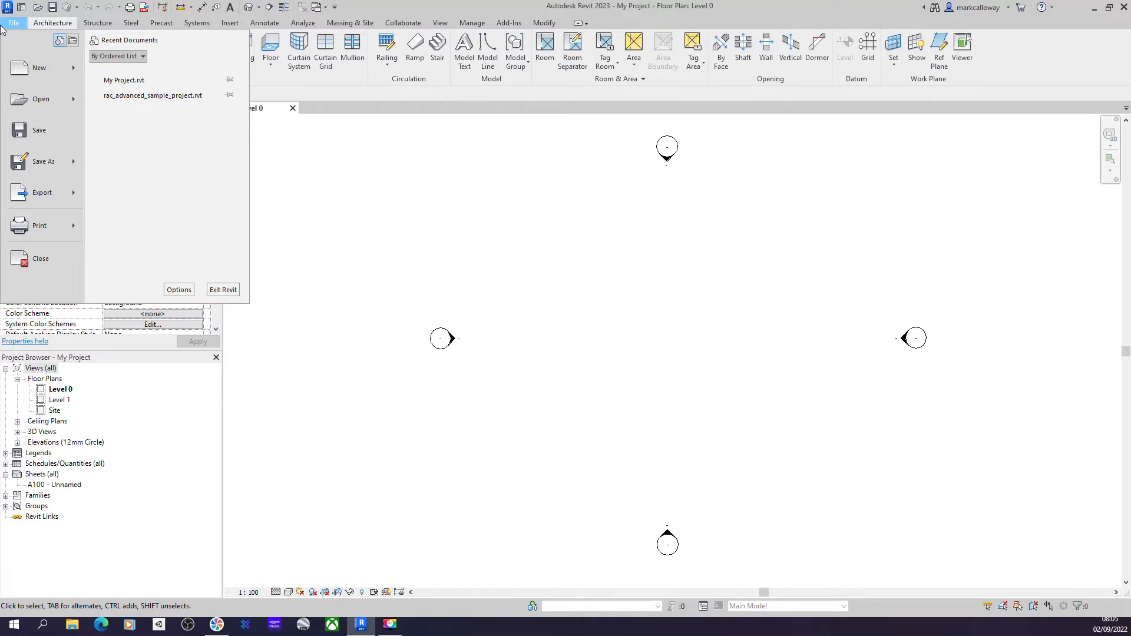
mouse_move(10, 26)
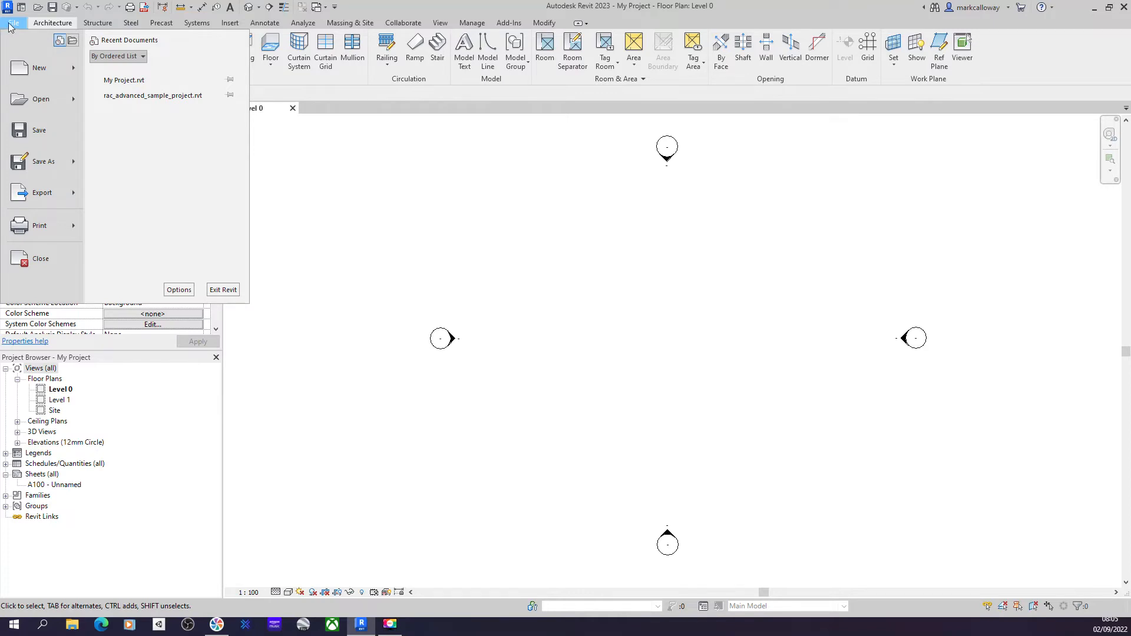
mouse_move(177, 289)
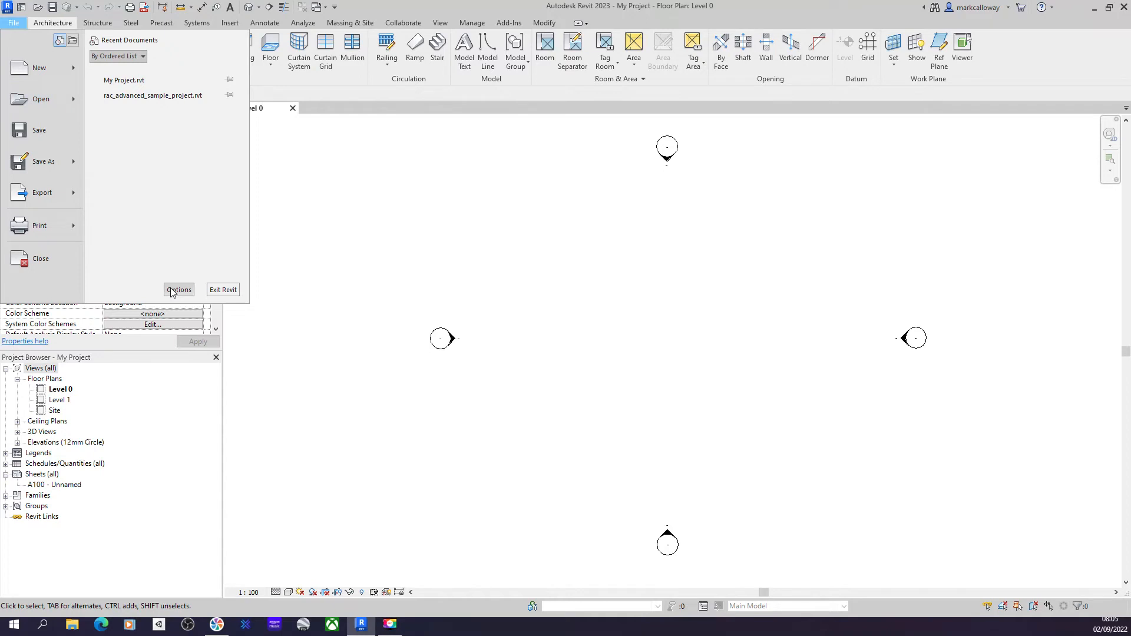
click(178, 289)
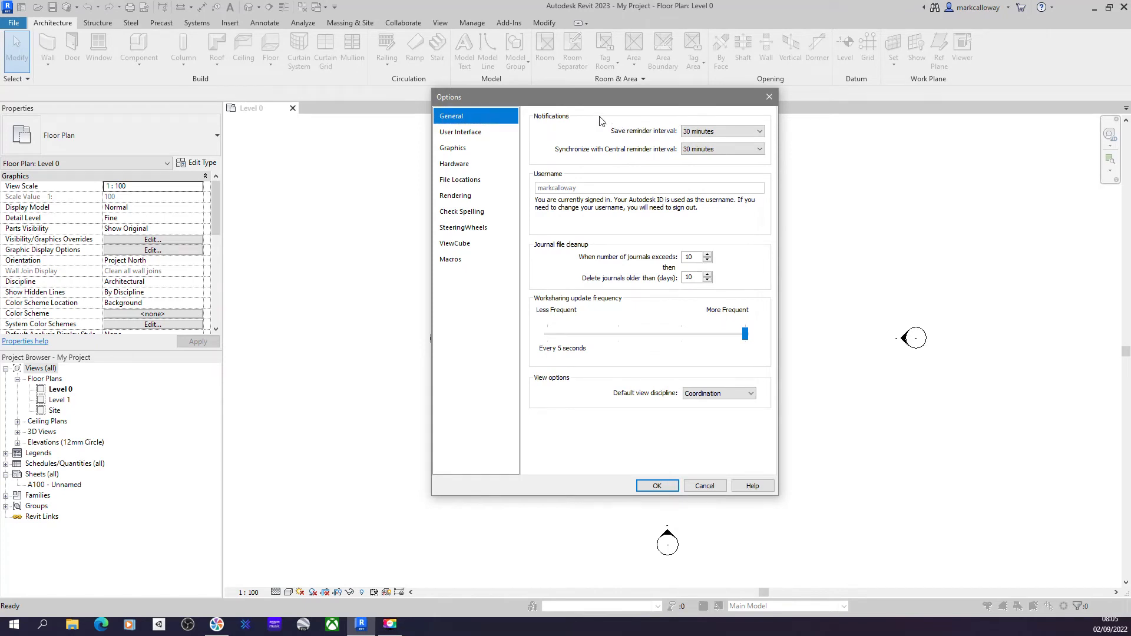
mouse_move(677, 137)
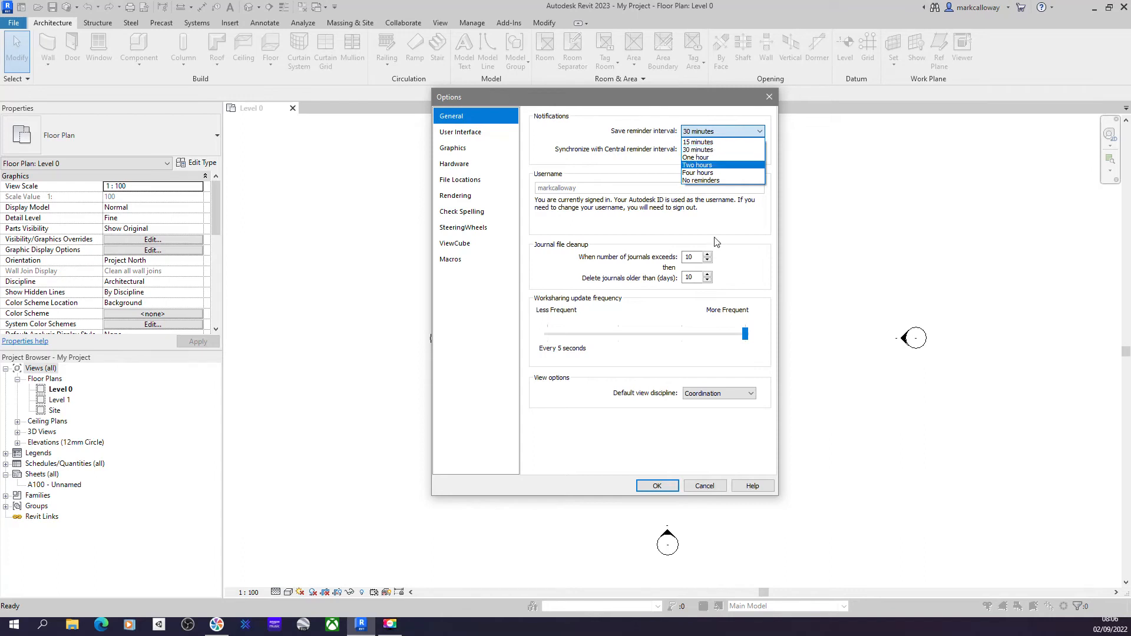
mouse_move(721, 180)
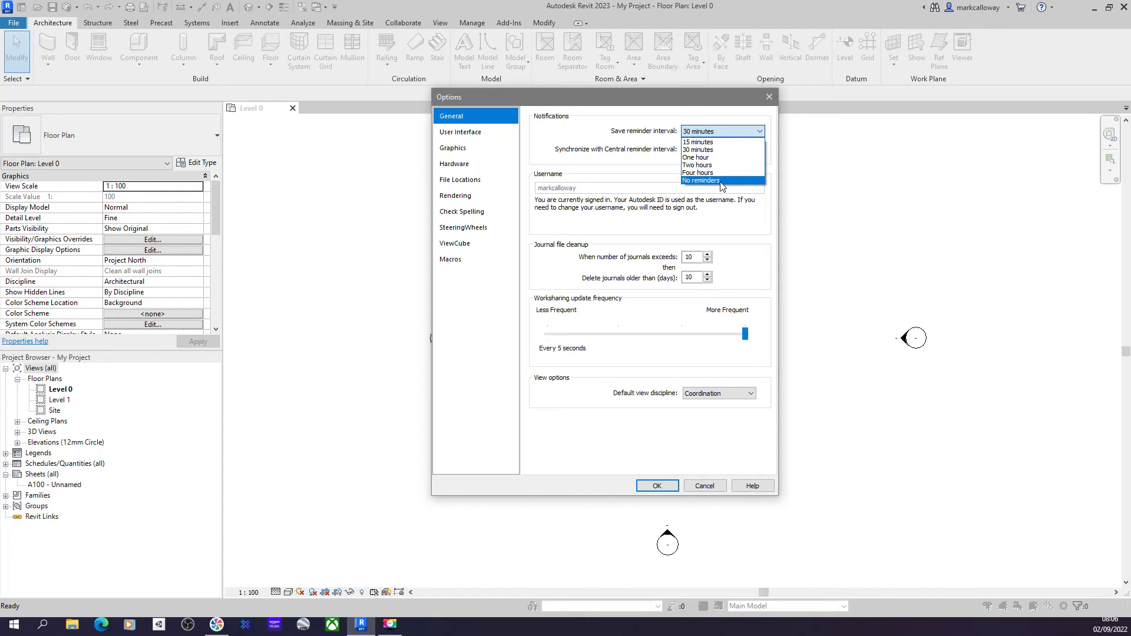